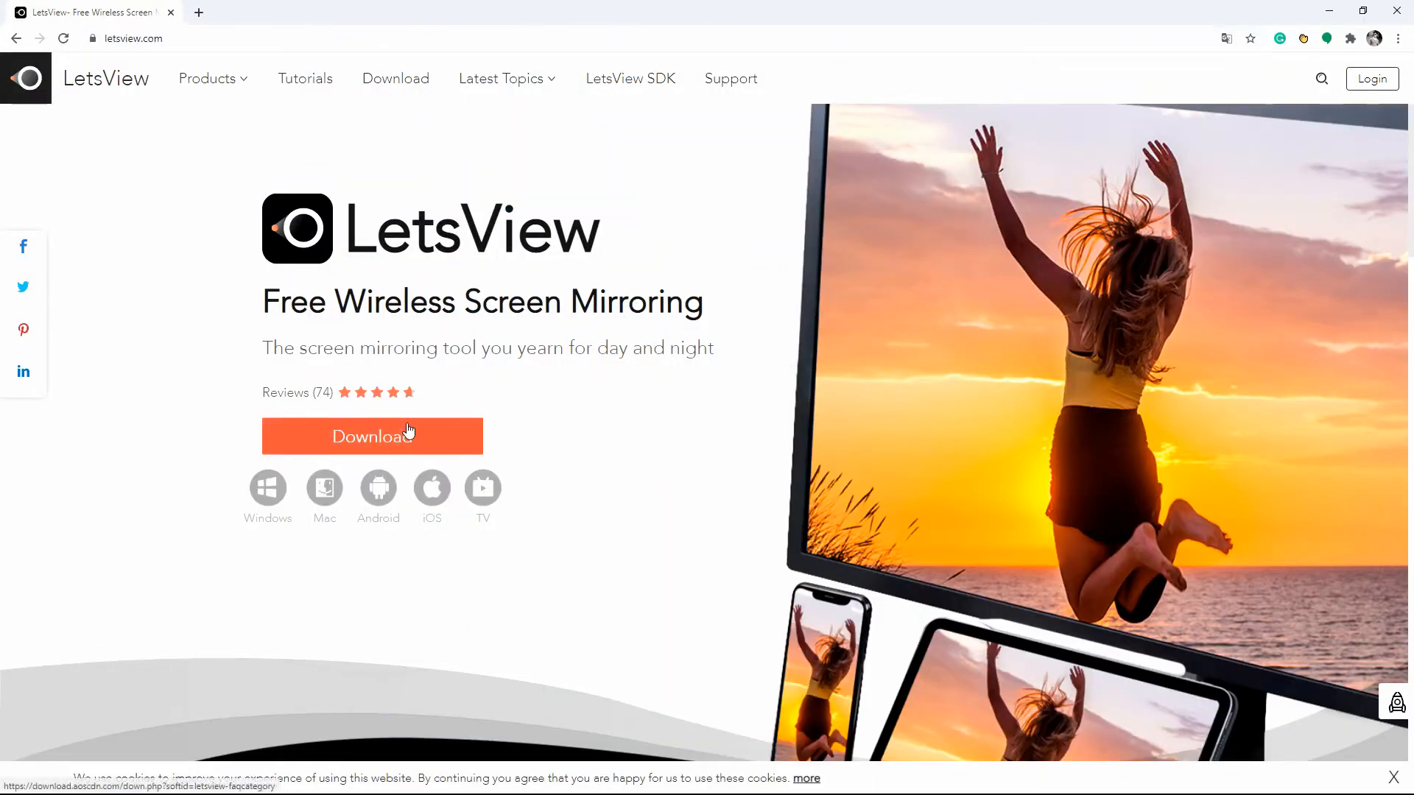
Download the LetsView installer from letsview.com.
left_click(371, 437)
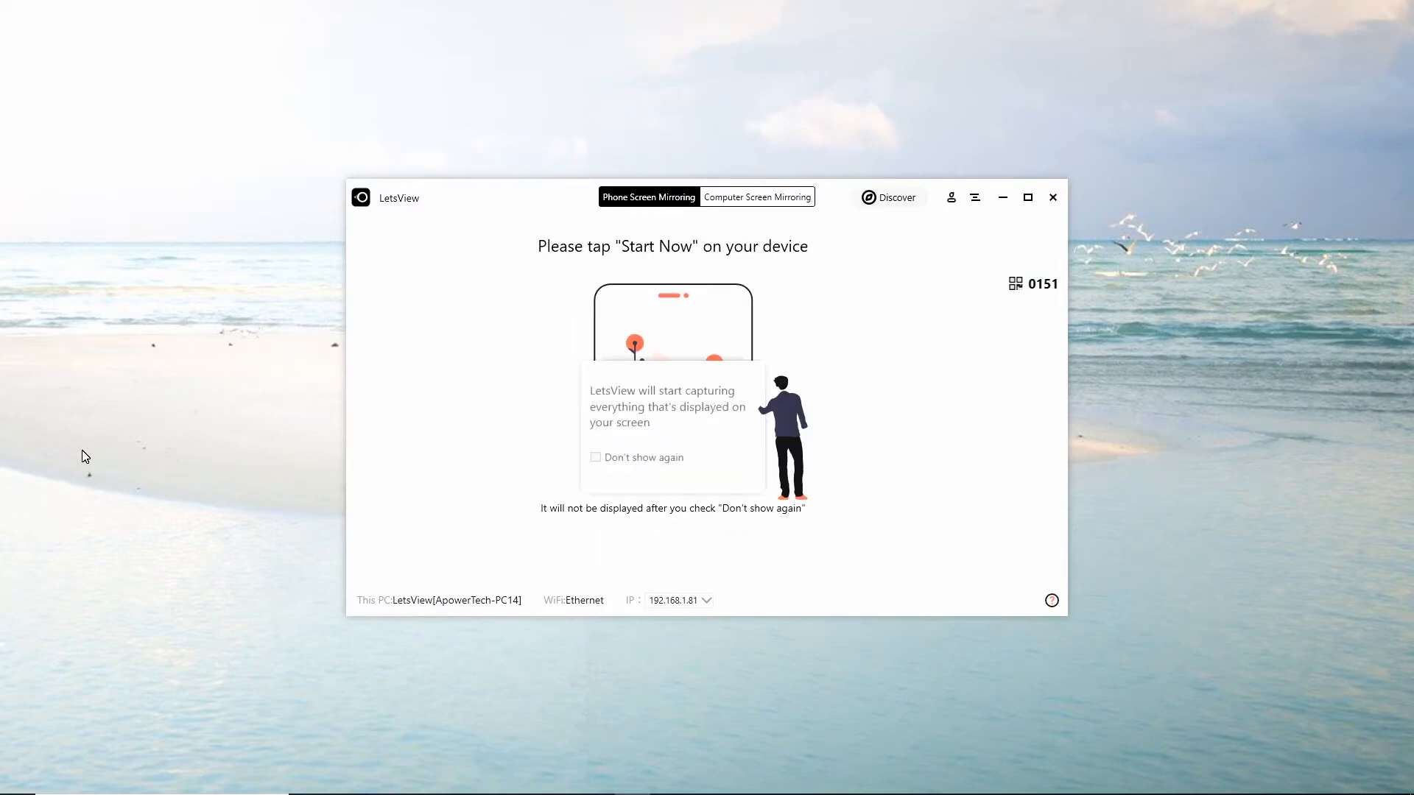
Close LetsView and go to apowersoft.com/phone-mirror in the browser.
left_click(643, 345)
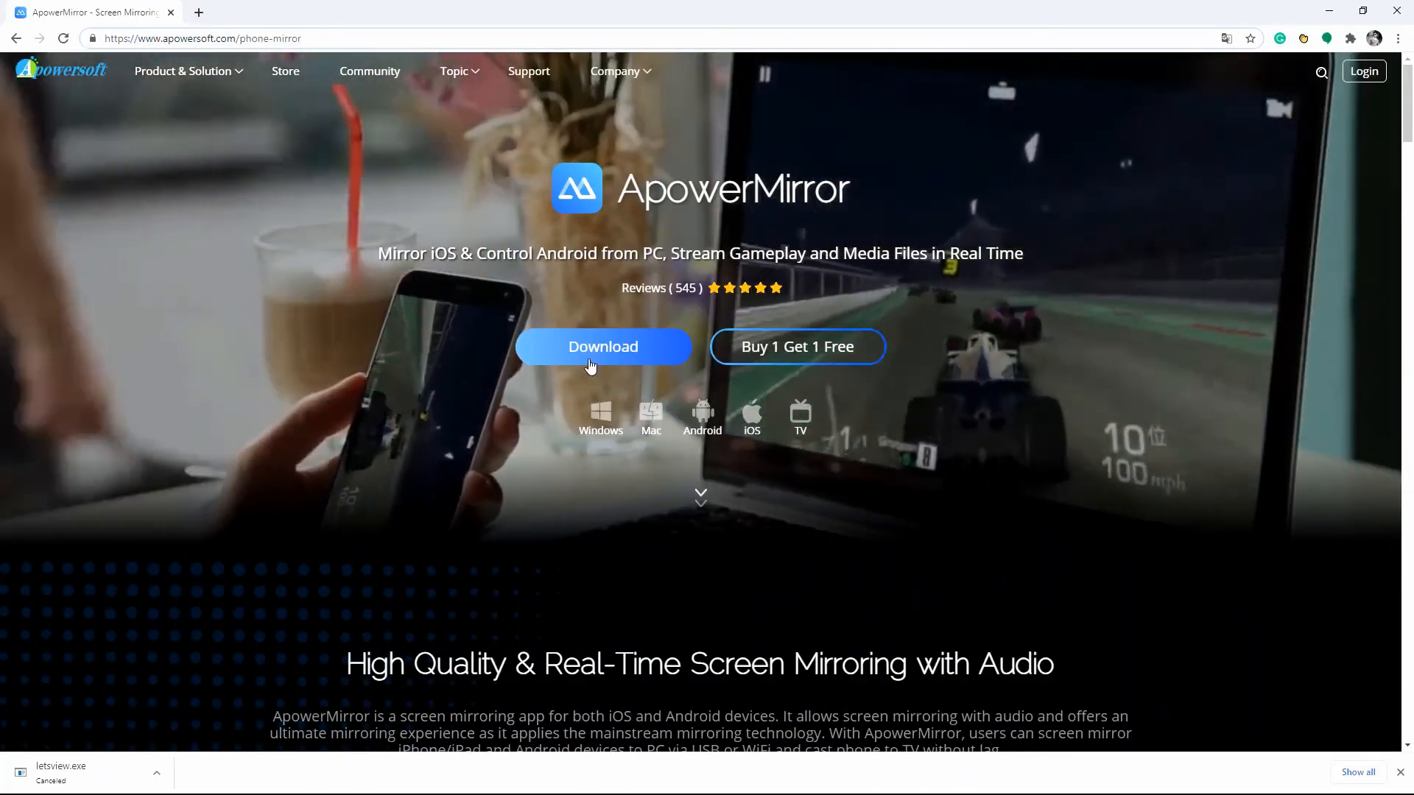
Download ApowerMirror, allow casting from the phone, and add WASD keyboard controls.
left_click(603, 347)
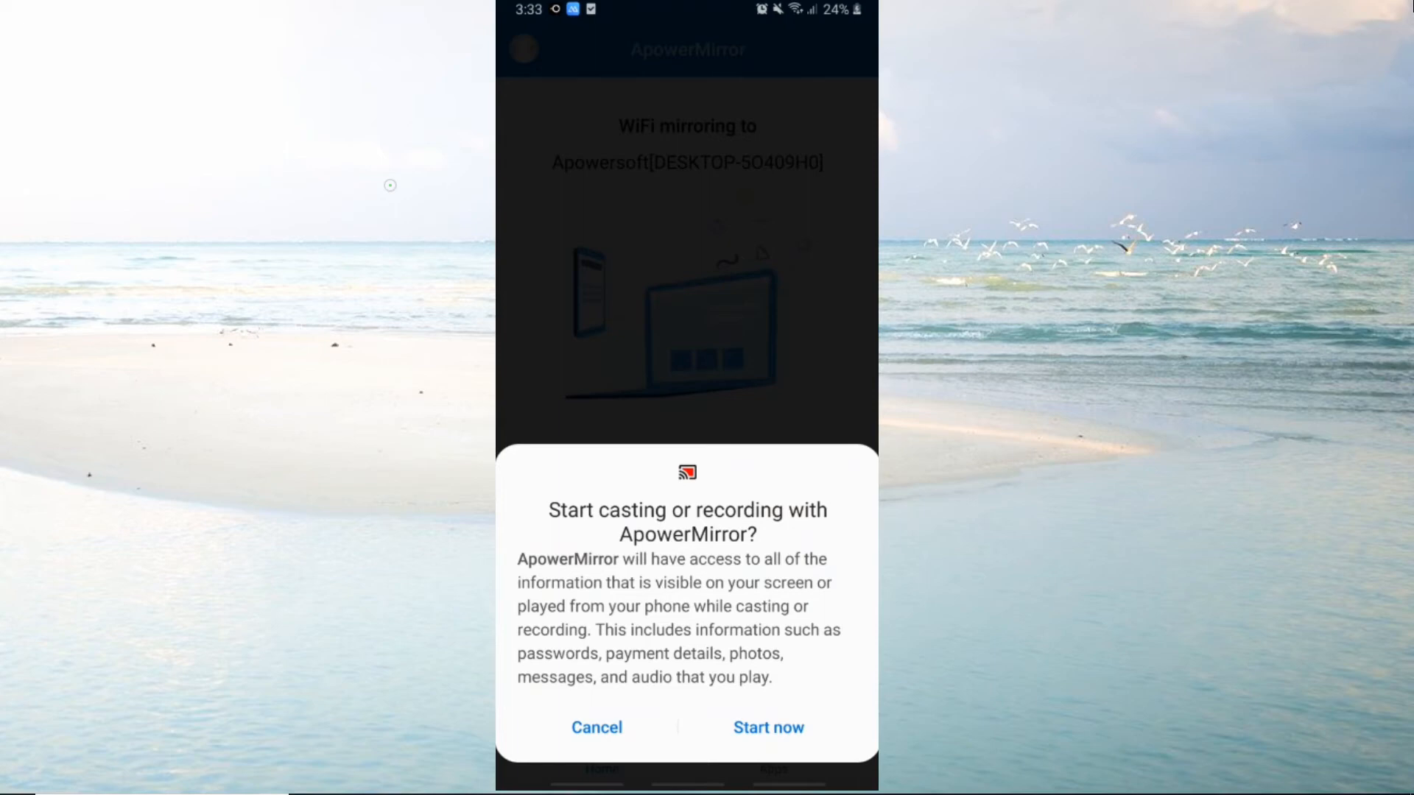
left_click(767, 727)
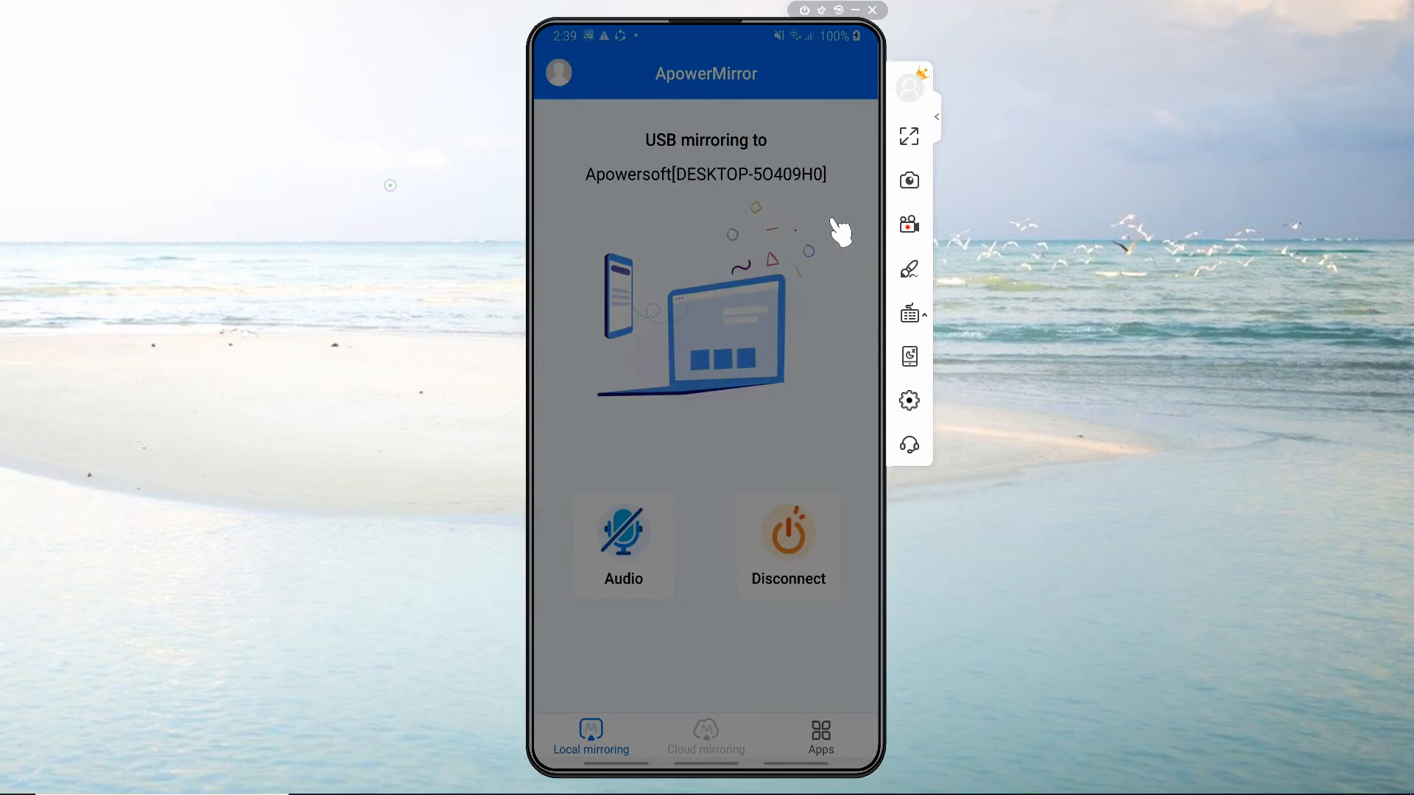
left_click(909, 313)
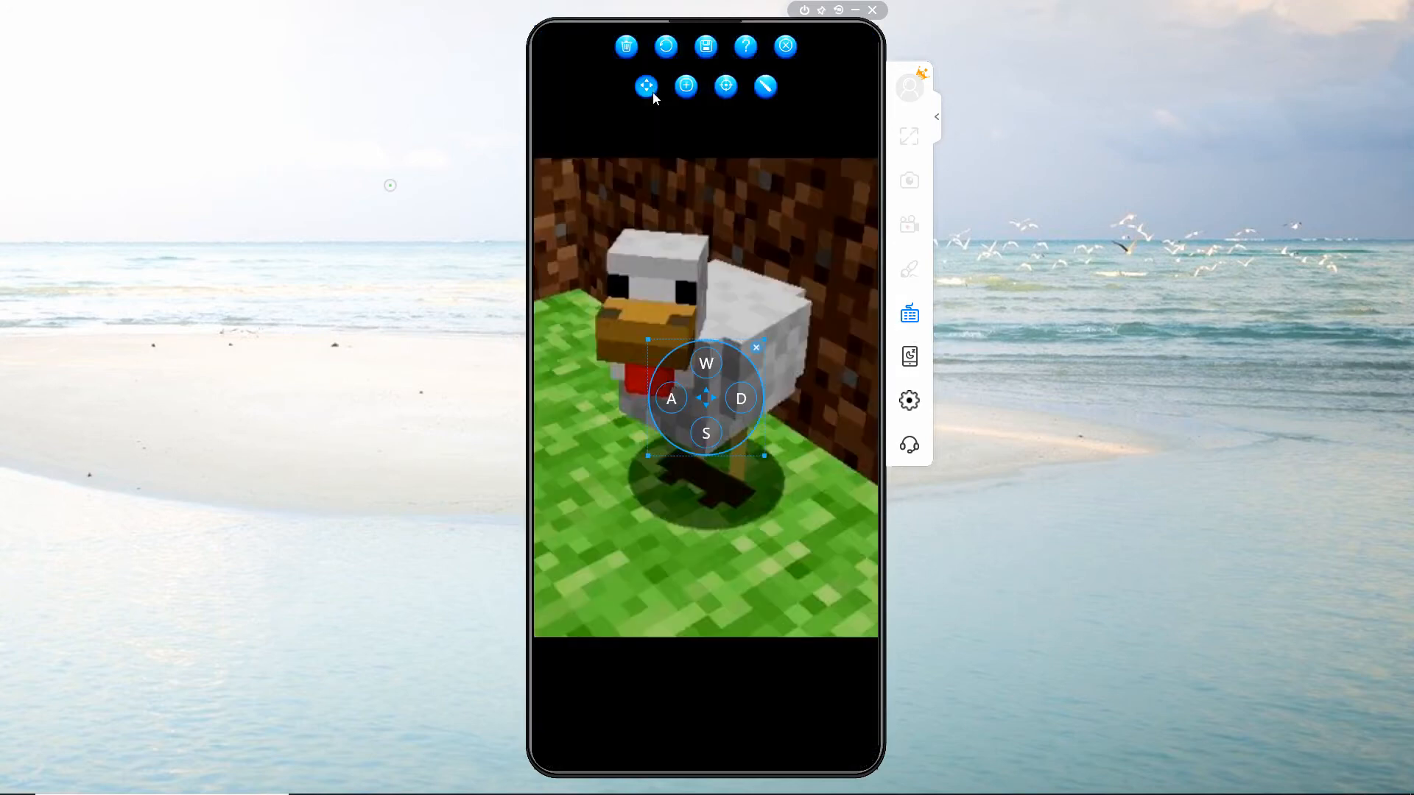
Close the keyboard editor and ApowerMirror, then visit memuplay.com.
left_click(724, 87)
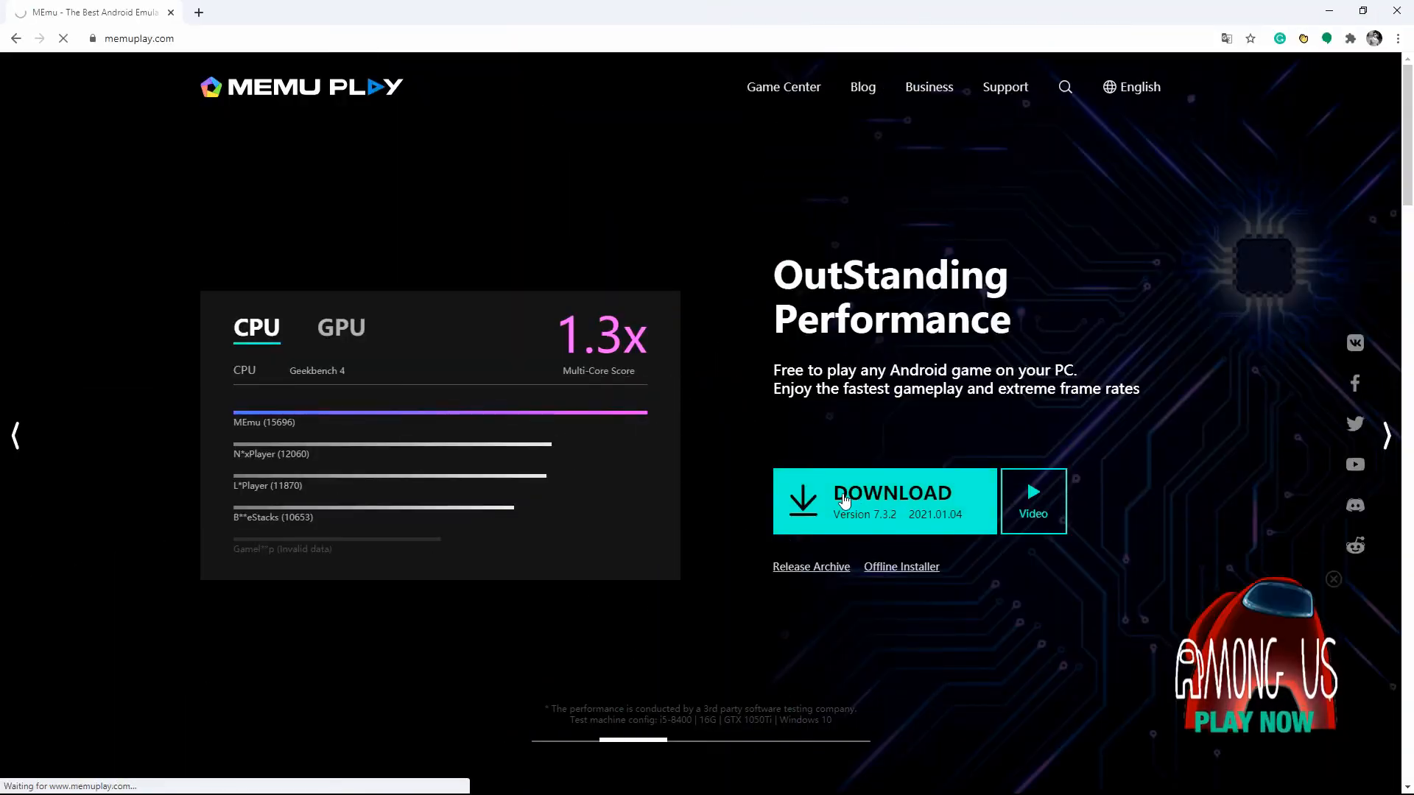
Download and launch MEmu Play, then open the Play Store on its home screen.
left_click(891, 493)
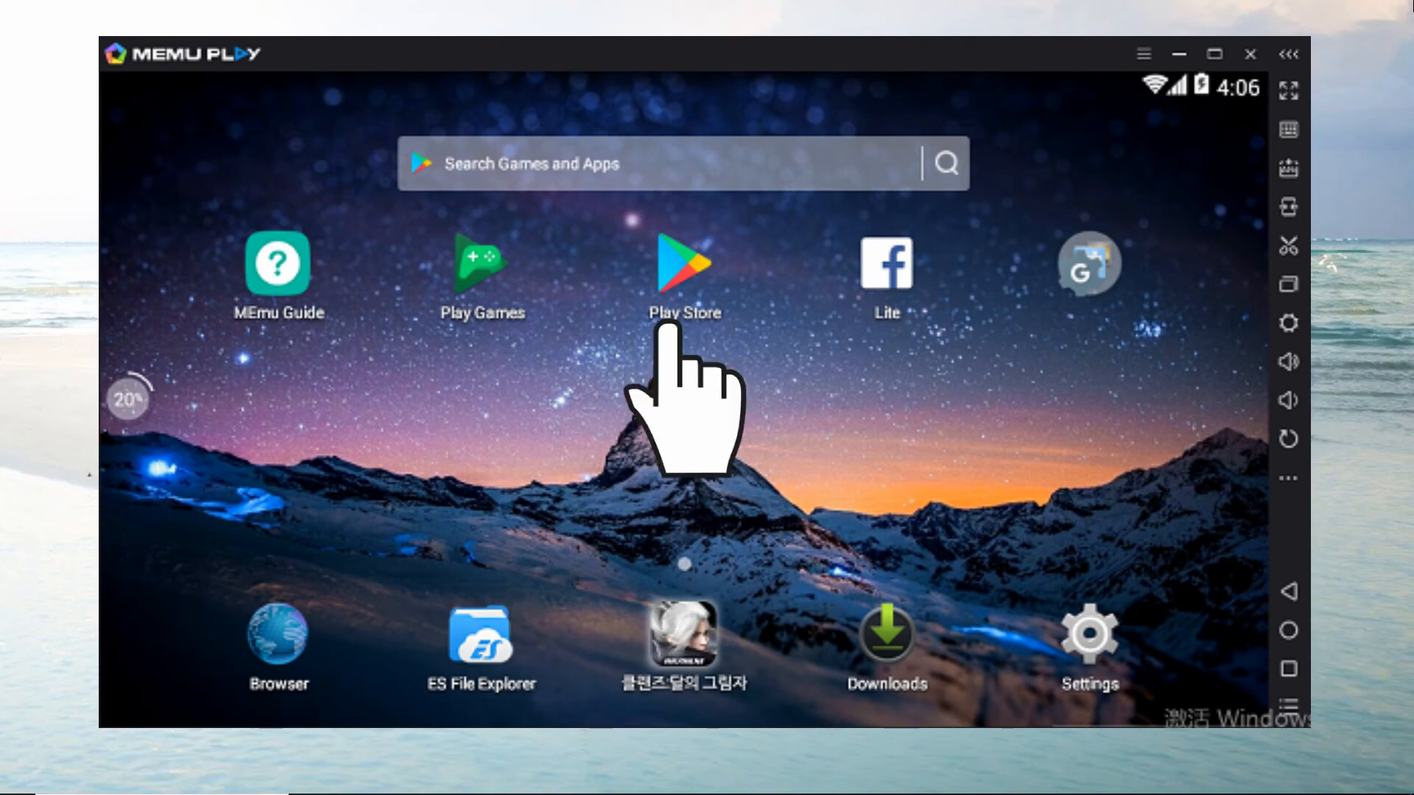
left_click(684, 265)
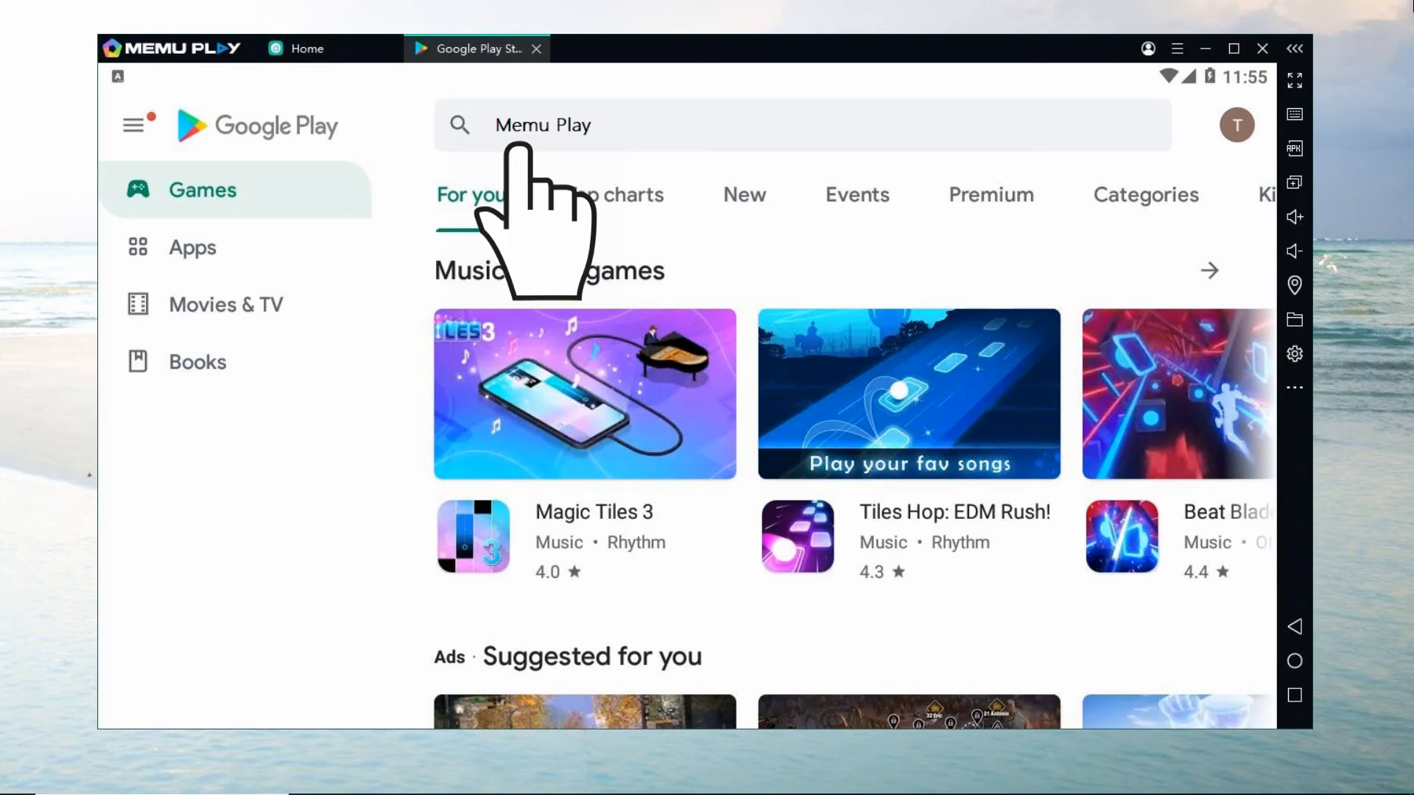